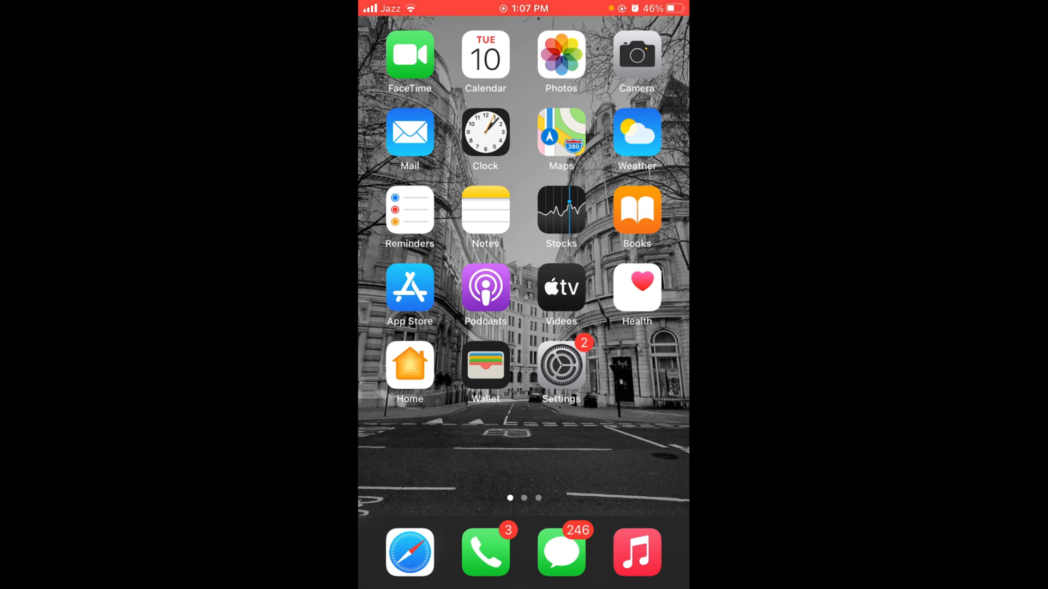
# Launch the Facebook app from the second Home Screen page.
pyautogui.hscroll(-3)
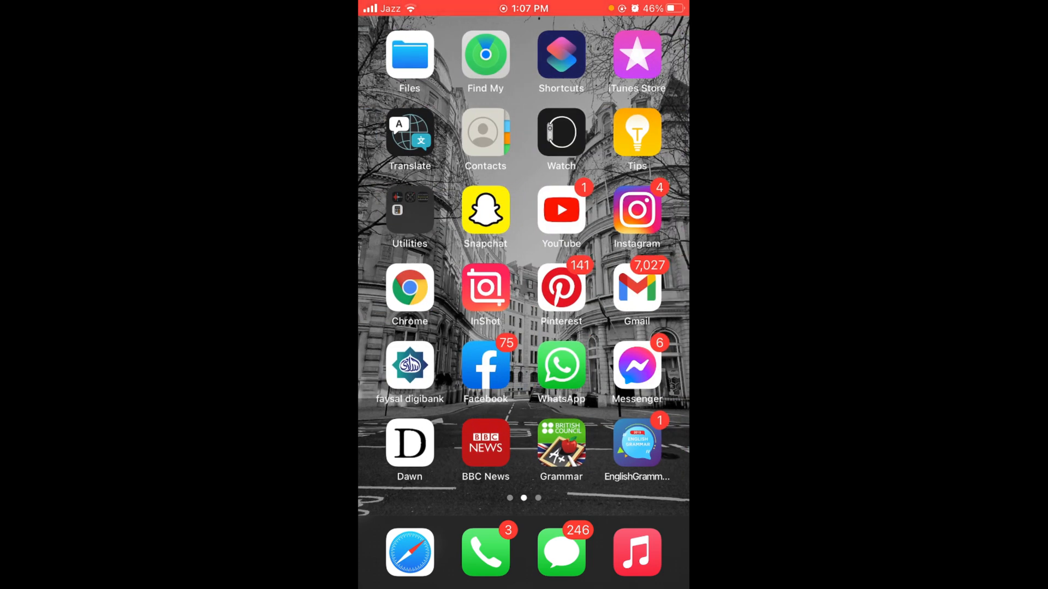
pyautogui.click(485, 365)
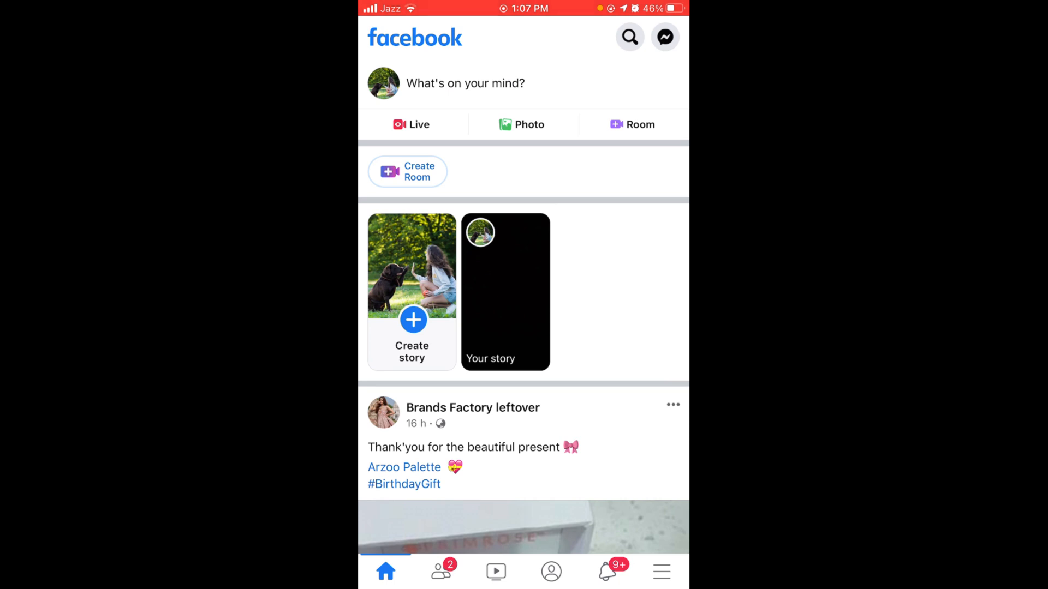
# View your own story from the news feed's stories row.
pyautogui.click(505, 292)
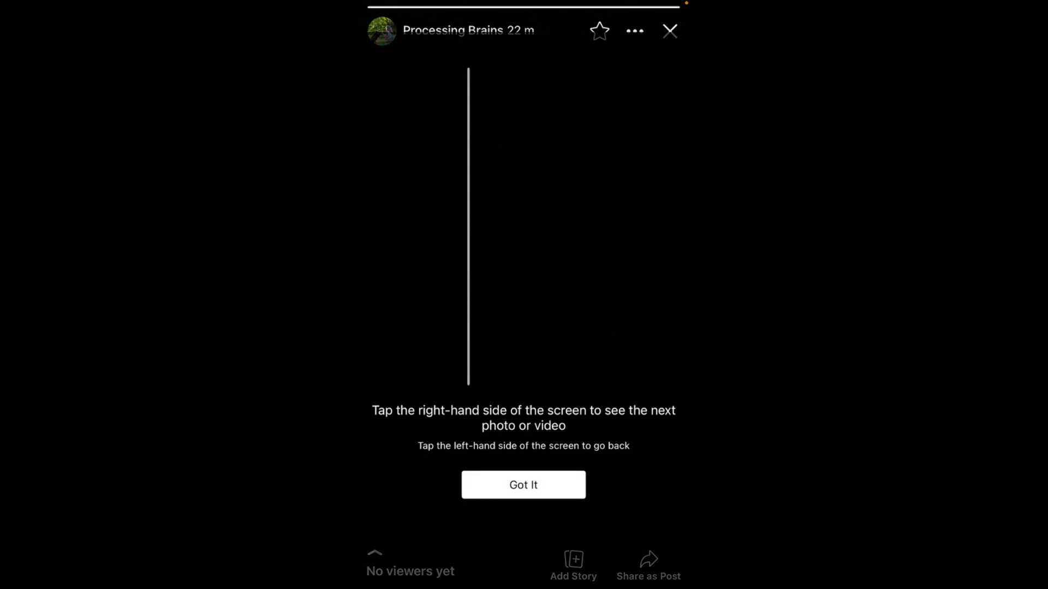
# Dismiss the navigation tip and choose Archive photo from the story's menu.
pyautogui.click(633, 30)
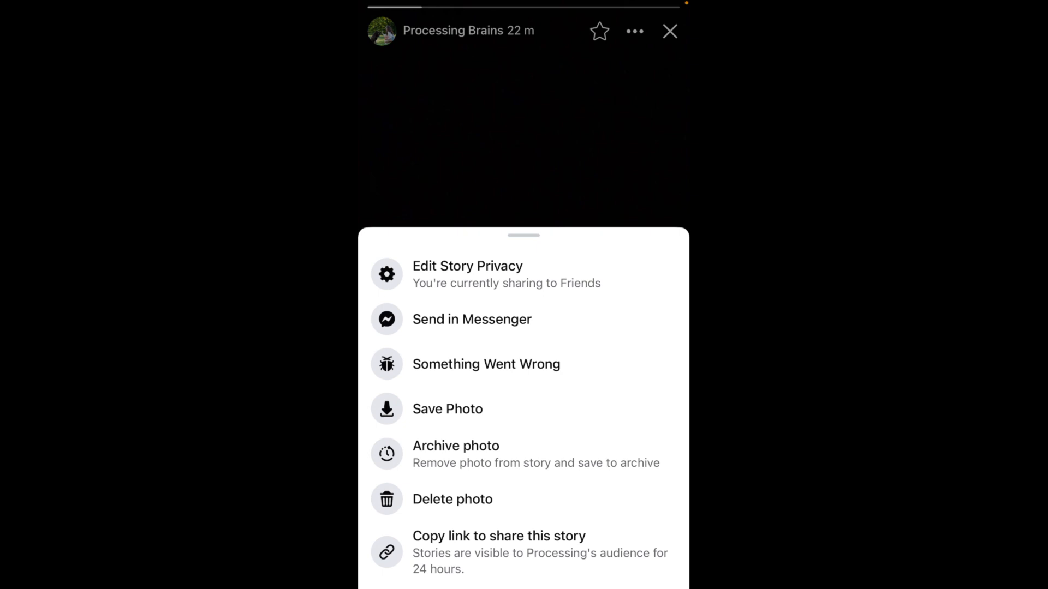
pyautogui.click(455, 446)
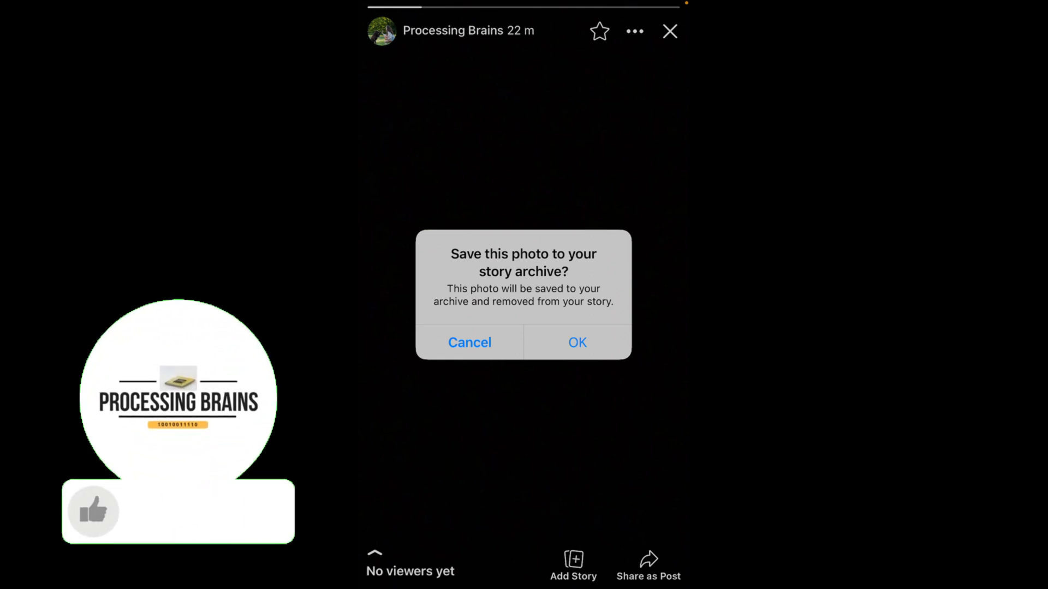
# Confirm 'Save this photo to your story archive?' with OK.
pyautogui.click(178, 511)
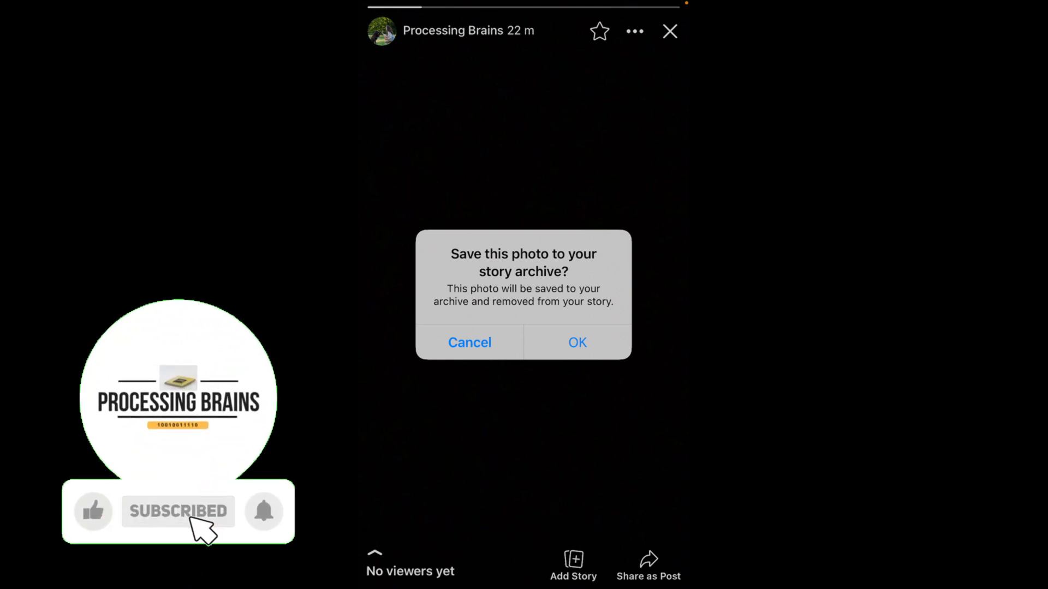
pyautogui.click(93, 512)
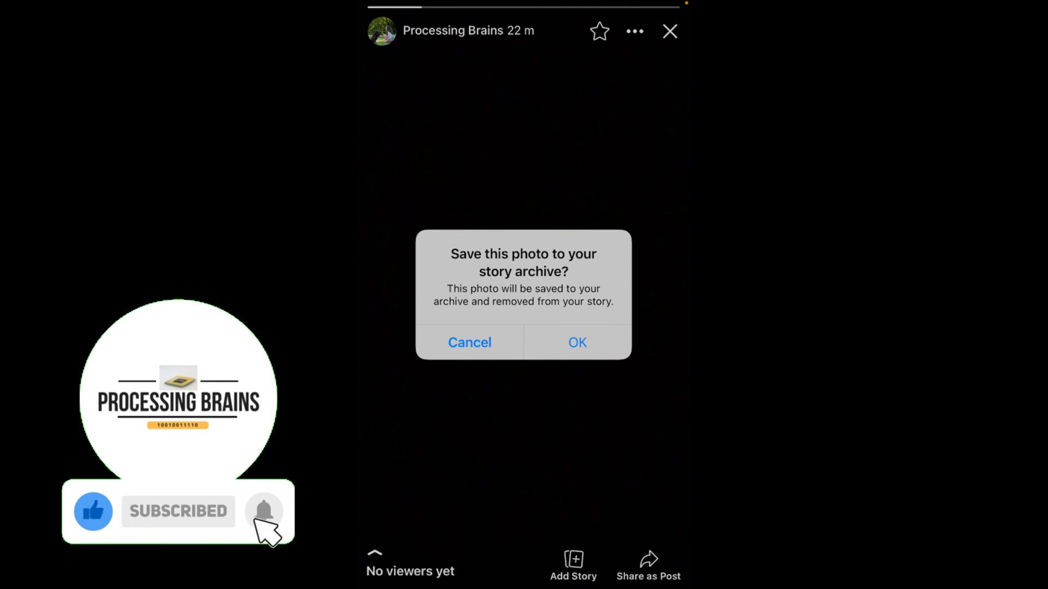
pyautogui.click(576, 342)
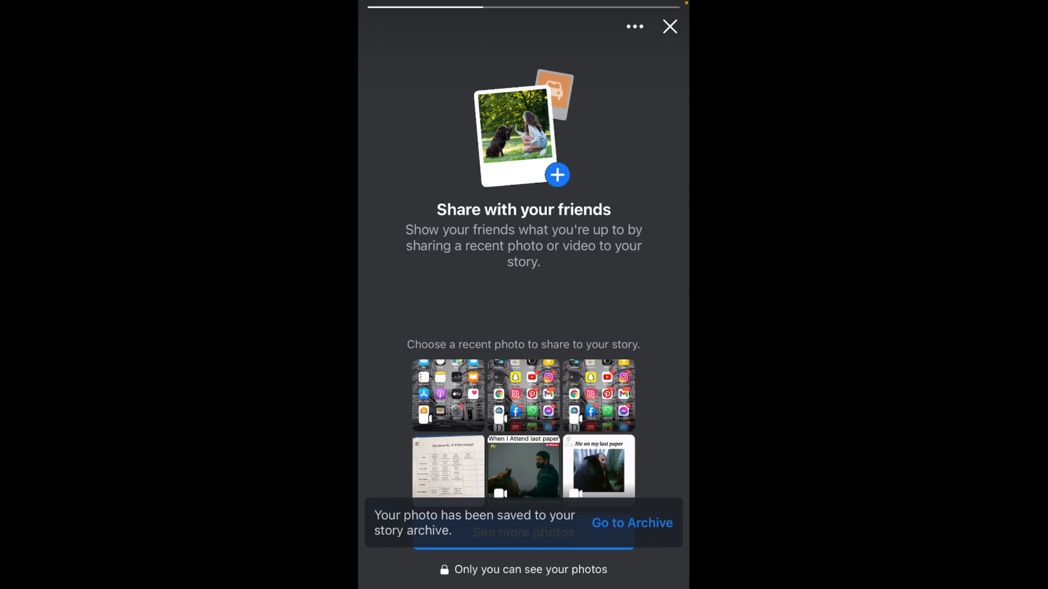
# Close the empty story viewer and go back to the Home Screen.
pyautogui.click(668, 27)
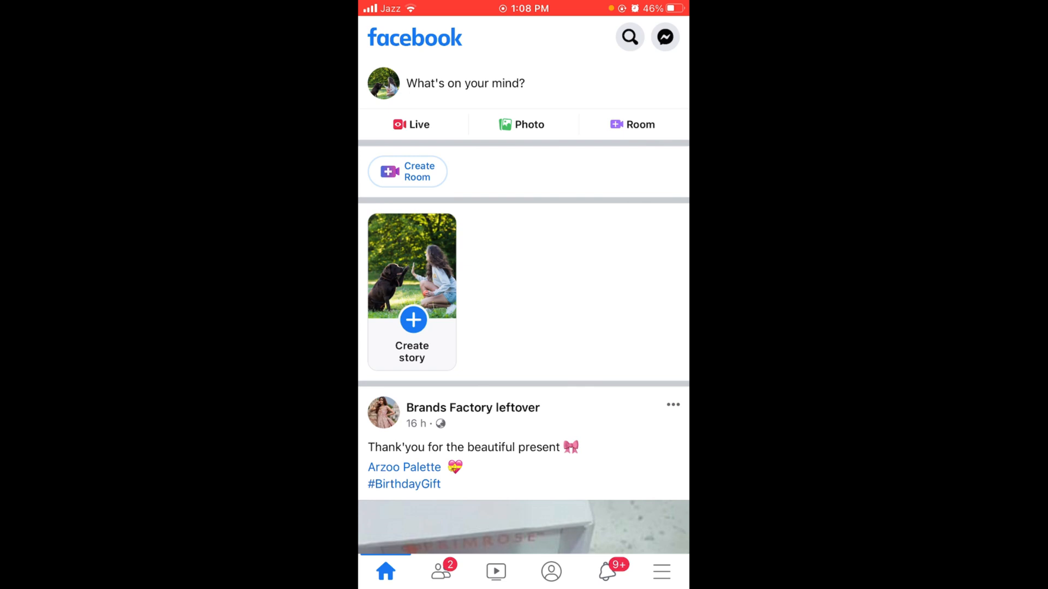
pyautogui.press('home')
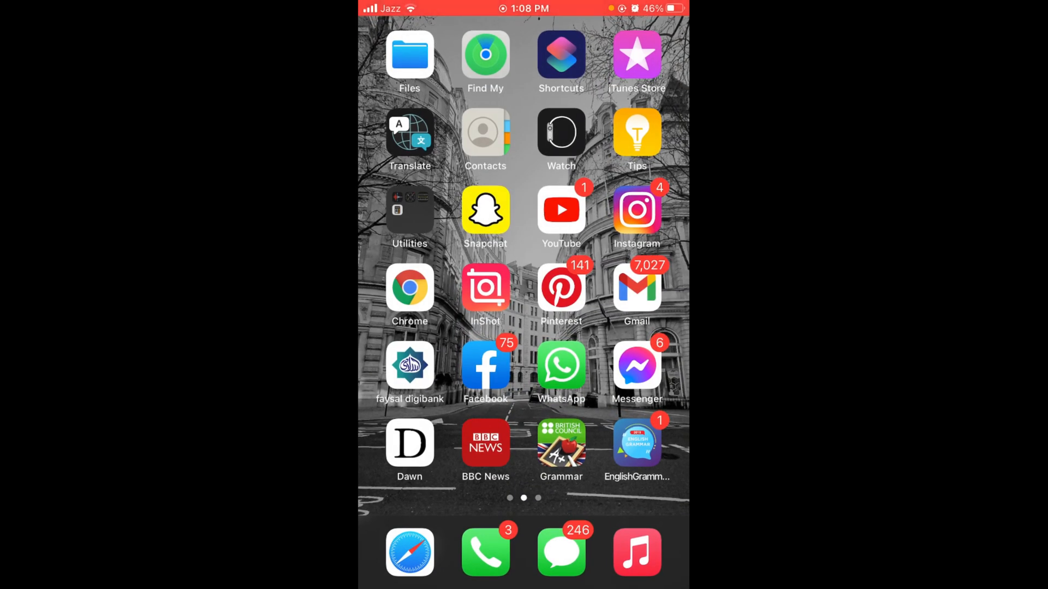